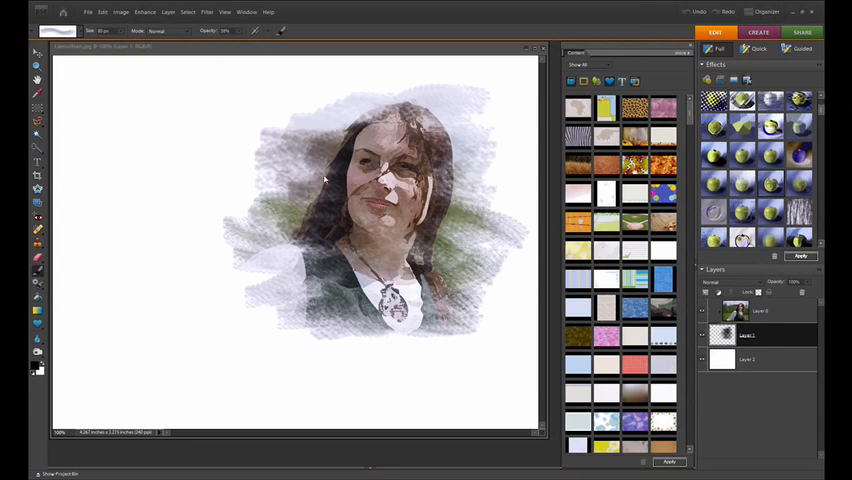
{"action": "mouse_move", "coordinate": [290, 156]}
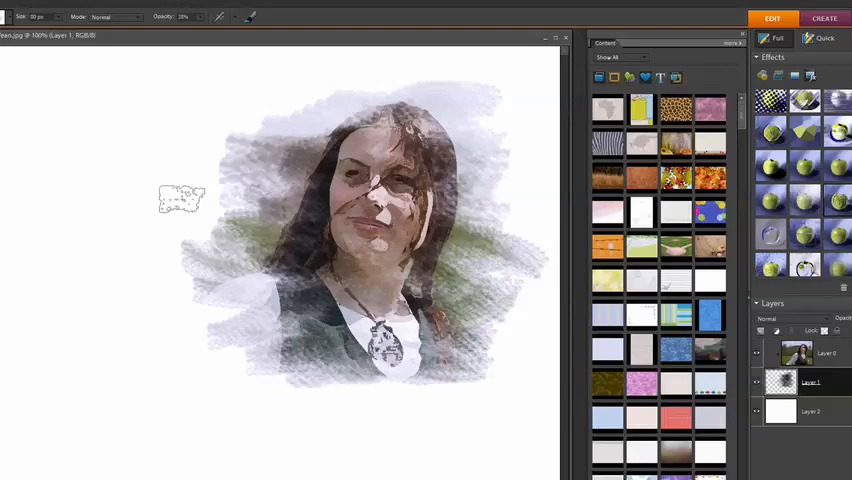
Step: Revert the portrait to its original saved photo via Edit > Revert
{"action": "left_click", "coordinate": [85, 10]}
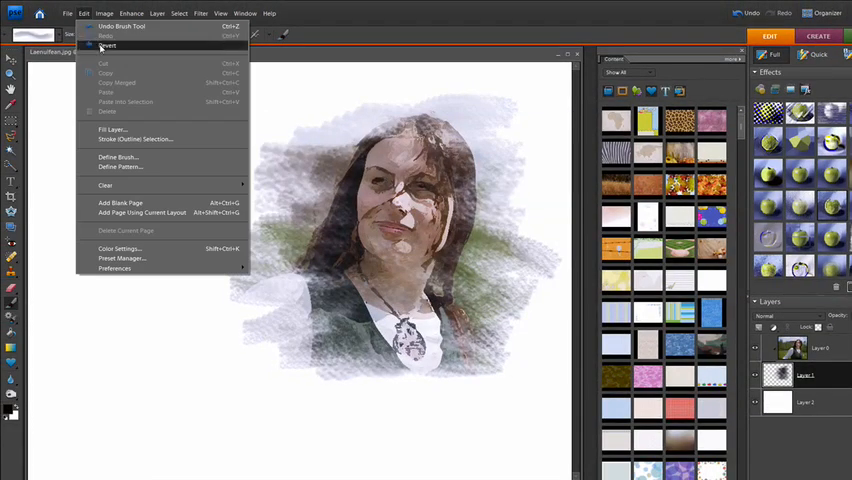
{"action": "left_click", "coordinate": [108, 47]}
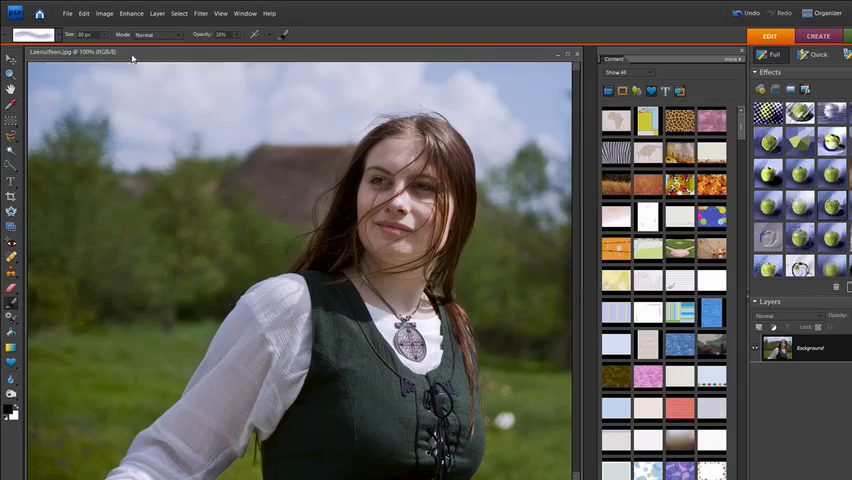
Step: Double-click the Background layer to bring up the New Layer dialog
{"action": "left_click", "coordinate": [188, 157]}
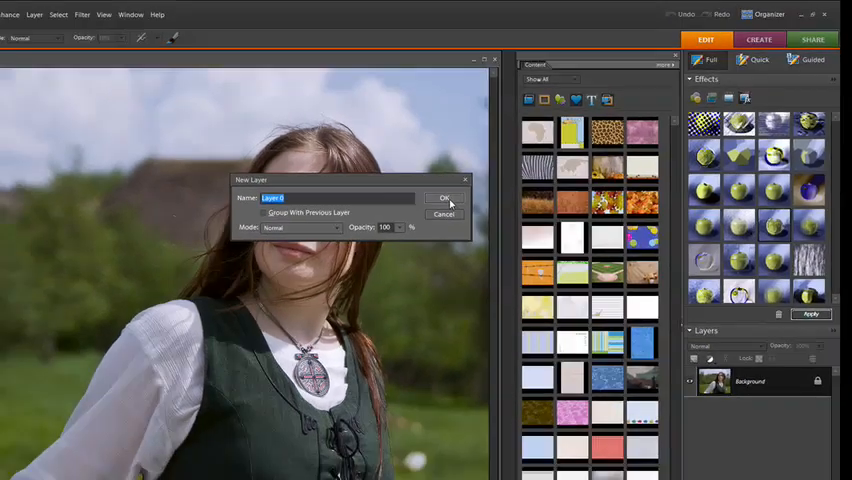
Step: Confirm the New Layer dialog so the background becomes Layer 0
{"action": "left_click", "coordinate": [444, 194]}
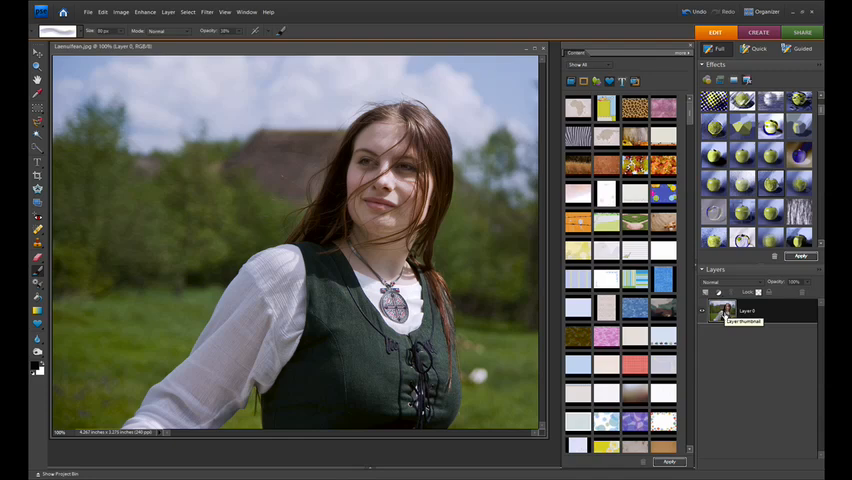
{"action": "mouse_move", "coordinate": [718, 293]}
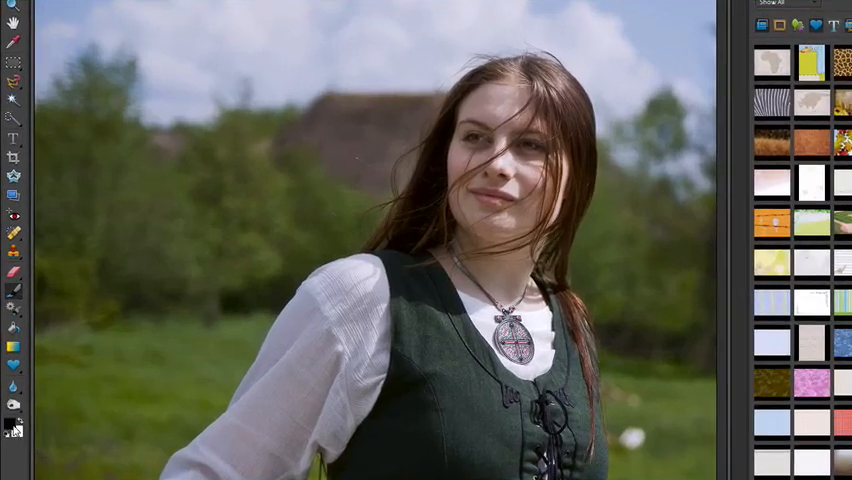
{"action": "mouse_move", "coordinate": [13, 419]}
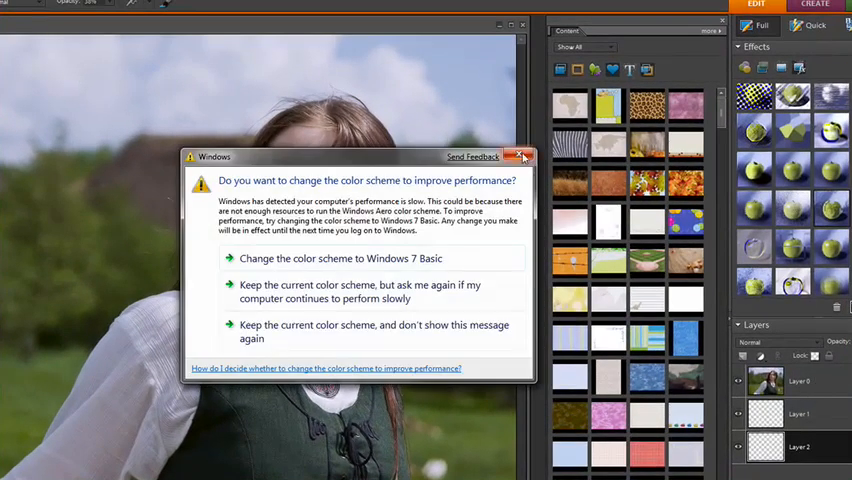
Step: Close the Windows colour-scheme performance prompt
{"action": "left_click", "coordinate": [523, 156]}
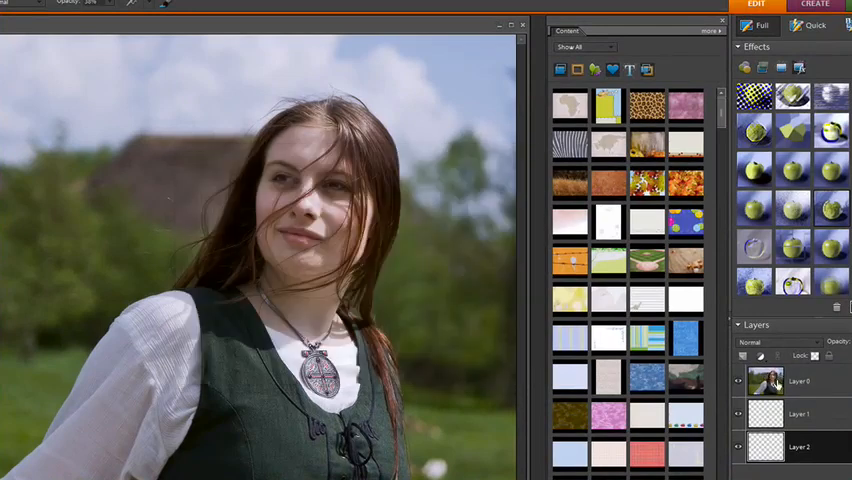
{"action": "mouse_move", "coordinate": [765, 385]}
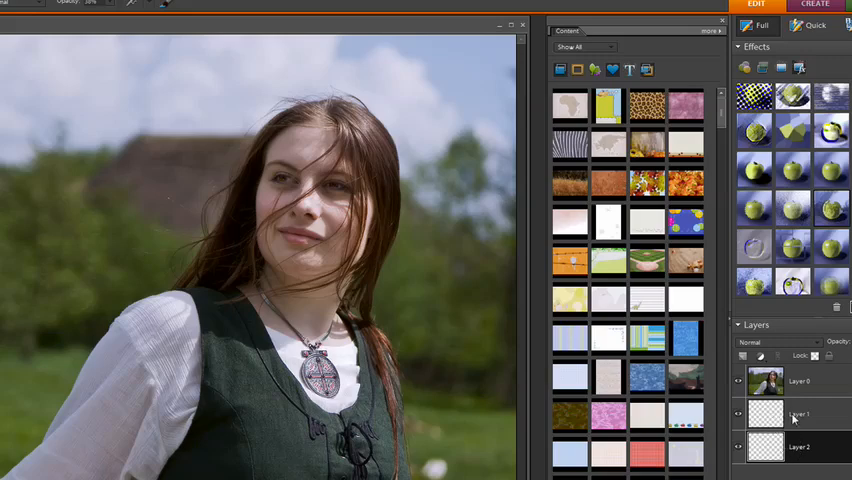
Step: Select Layer 2 in the Layers palette
{"action": "left_click", "coordinate": [778, 447]}
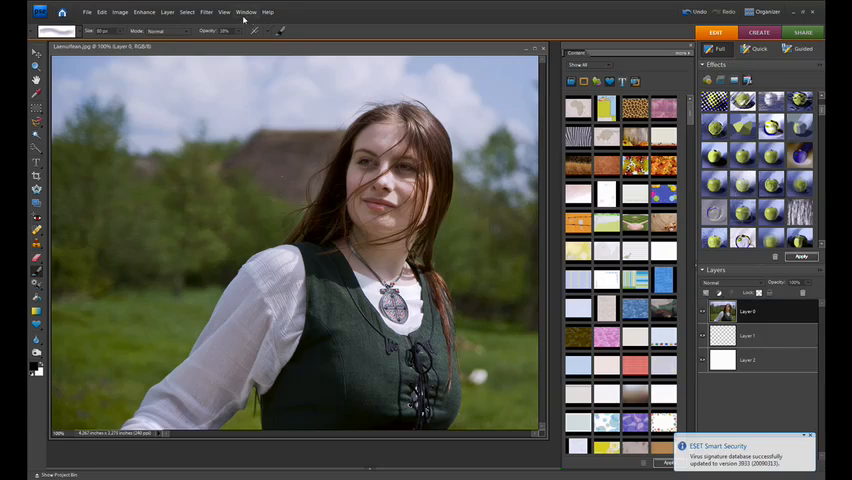
{"action": "left_click", "coordinate": [242, 11]}
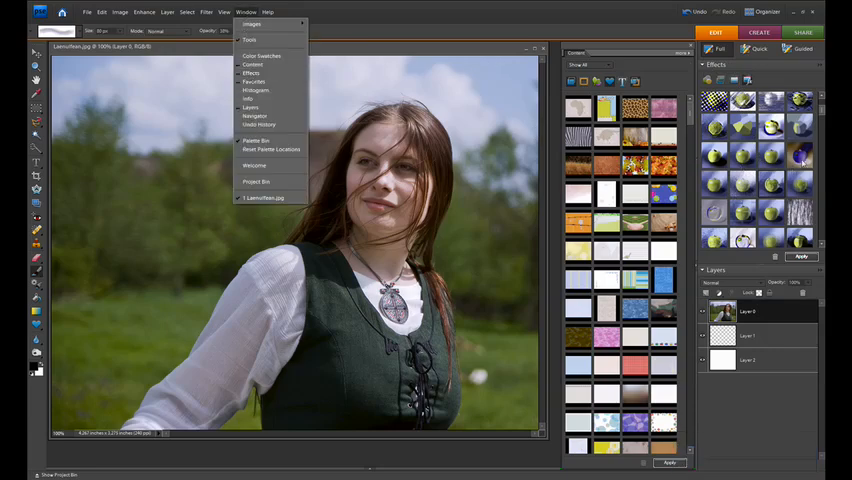
{"action": "left_click", "coordinate": [234, 12]}
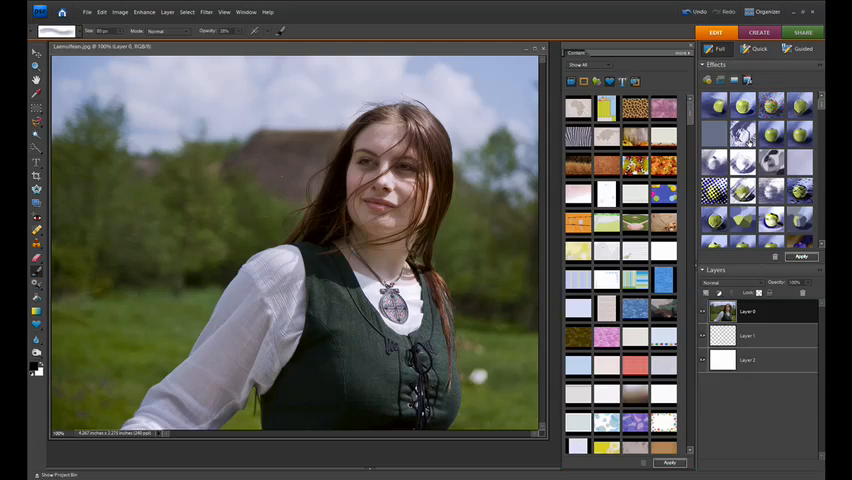
{"action": "mouse_move", "coordinate": [729, 145]}
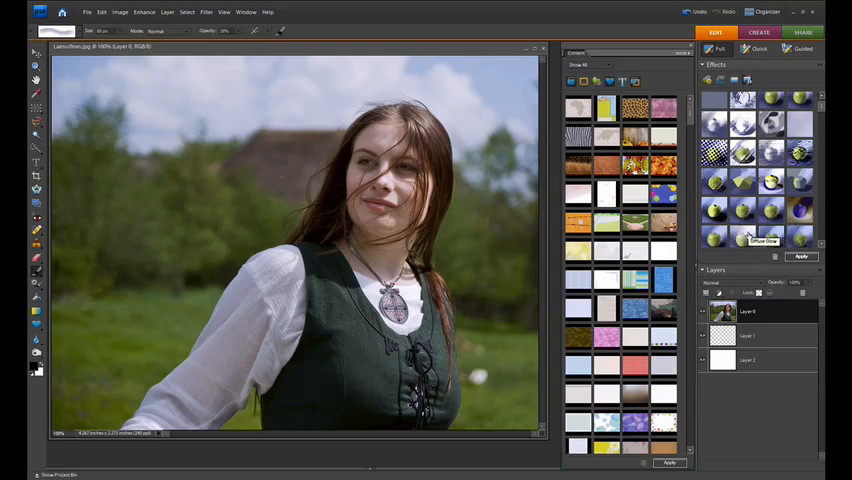
{"action": "scroll", "scroll_direction": "down", "scroll_amount": 3}
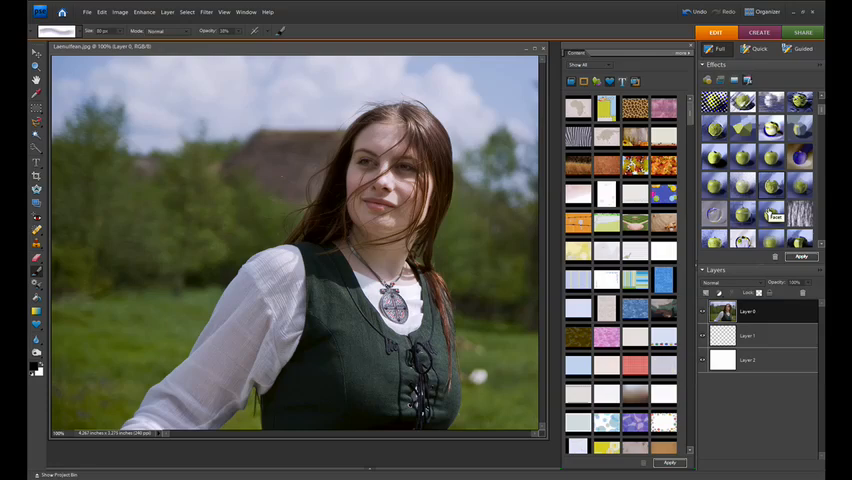
{"action": "mouse_move", "coordinate": [770, 185]}
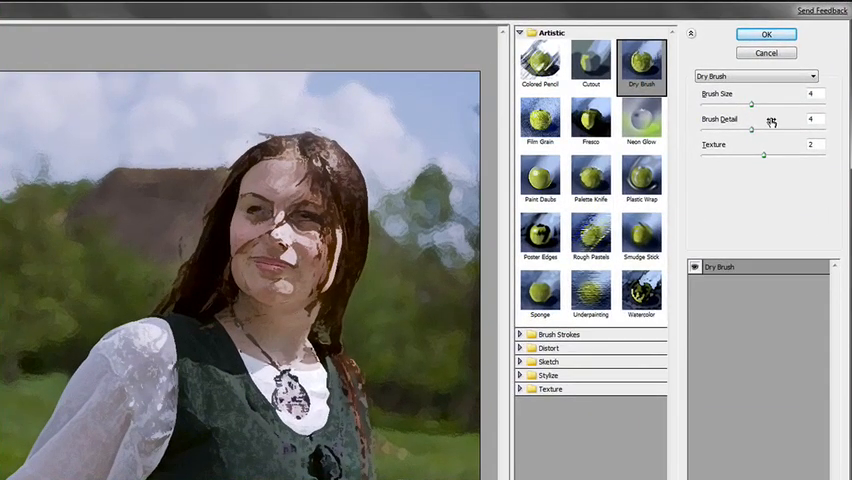
Step: Set Dry Brush size 7 and detail 7, then apply the filter
{"action": "left_click_drag", "start_coordinate": [755, 104], "coordinate": [730, 104]}
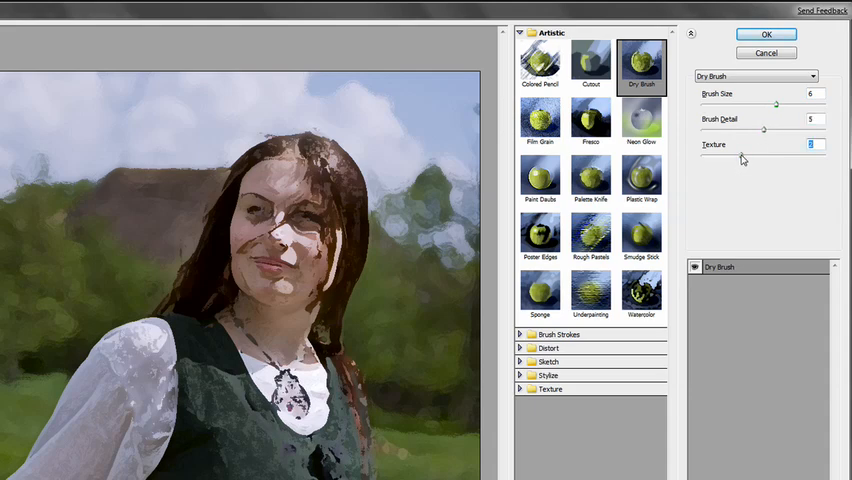
{"action": "mouse_move", "coordinate": [770, 108]}
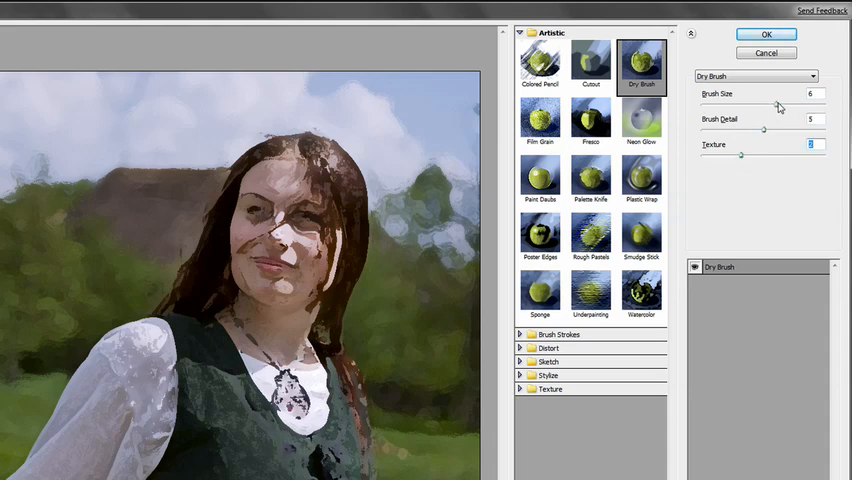
{"action": "left_click_drag", "start_coordinate": [779, 105], "coordinate": [727, 105]}
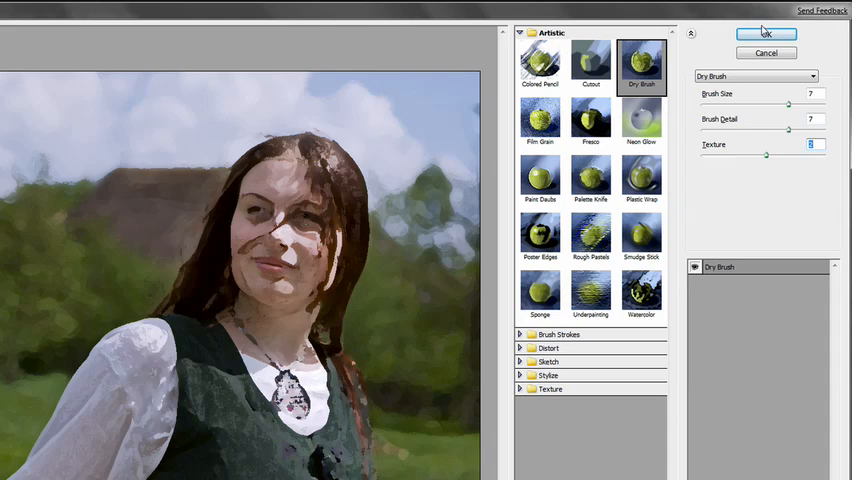
{"action": "left_click", "coordinate": [778, 33]}
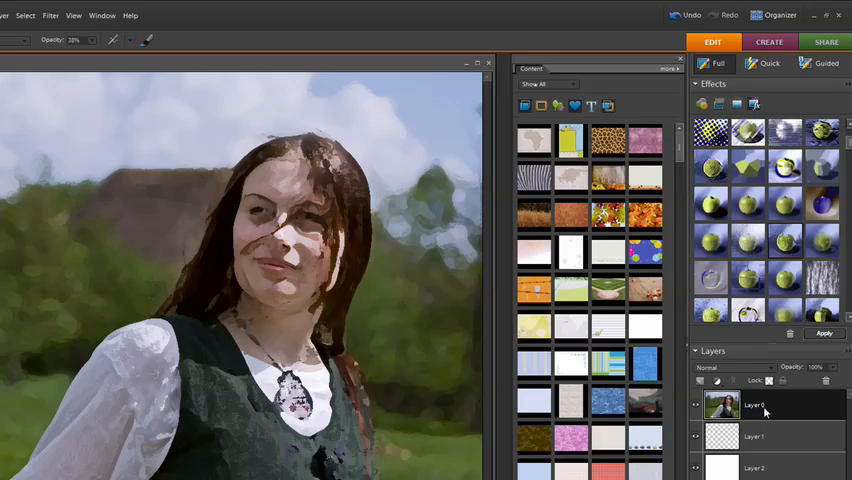
{"action": "mouse_move", "coordinate": [758, 405]}
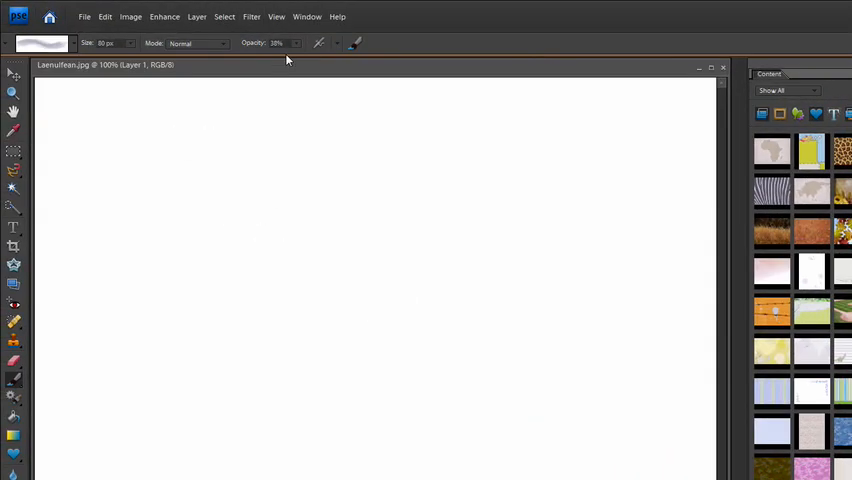
{"action": "mouse_move", "coordinate": [285, 43]}
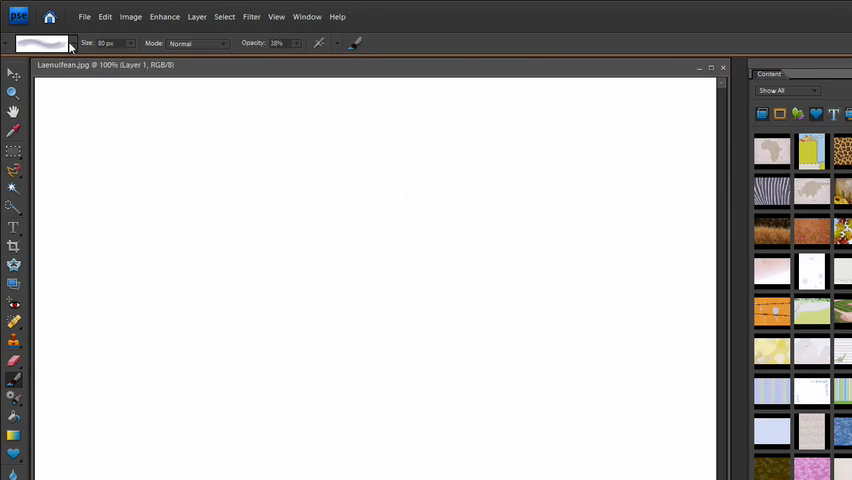
Step: Pick the textured 50 px brush from the Natural Brushes 2 set
{"action": "left_click", "coordinate": [65, 44]}
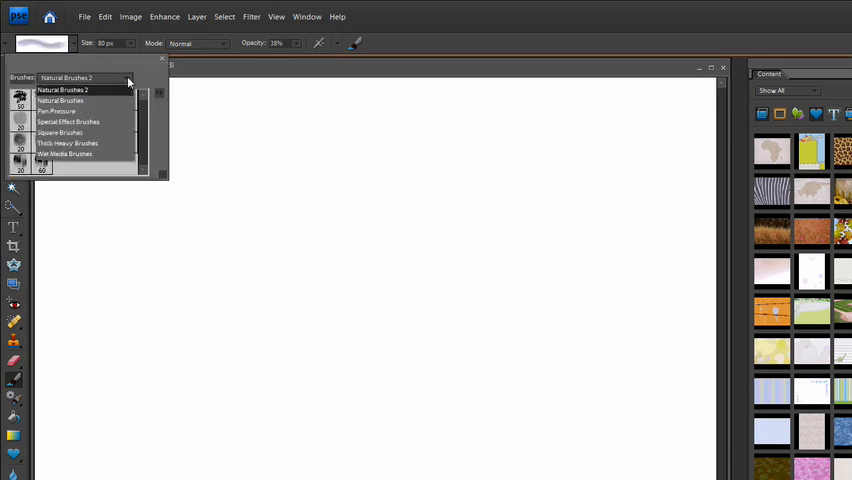
{"action": "left_click", "coordinate": [130, 78]}
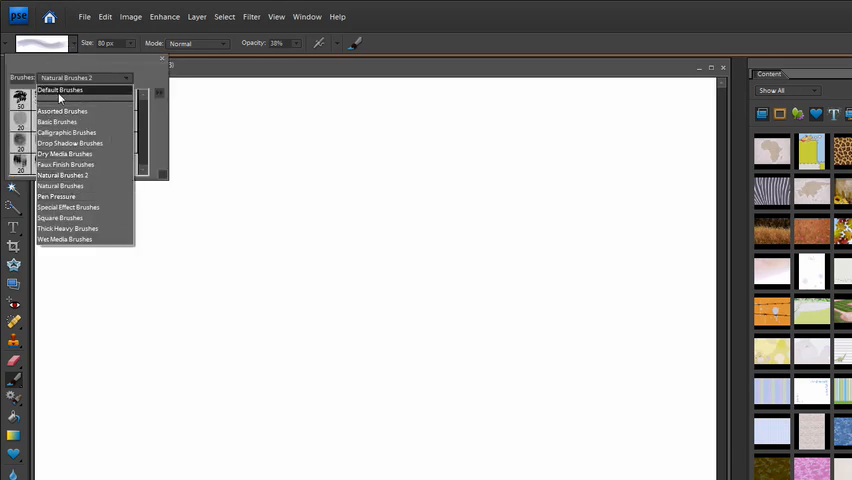
{"action": "mouse_move", "coordinate": [81, 98]}
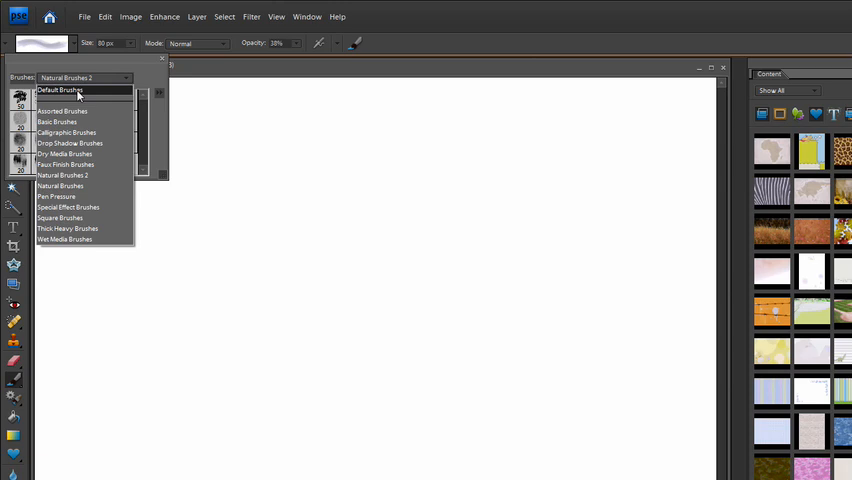
{"action": "mouse_move", "coordinate": [83, 175]}
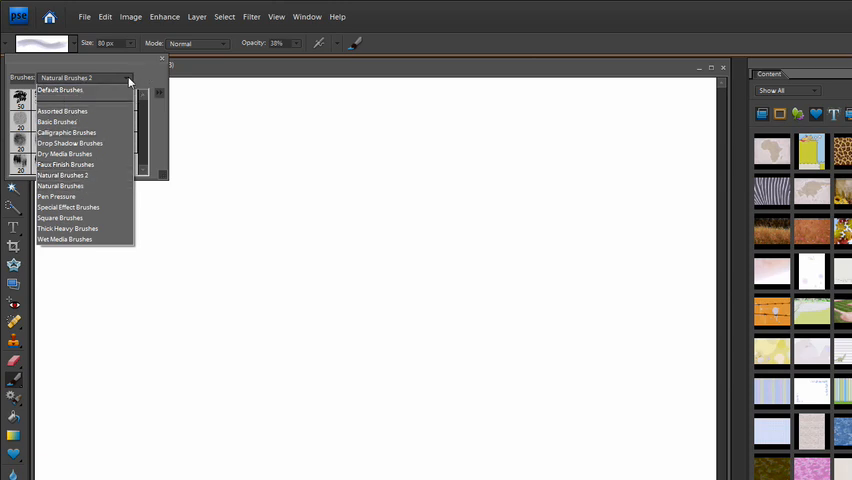
{"action": "left_click", "coordinate": [64, 174]}
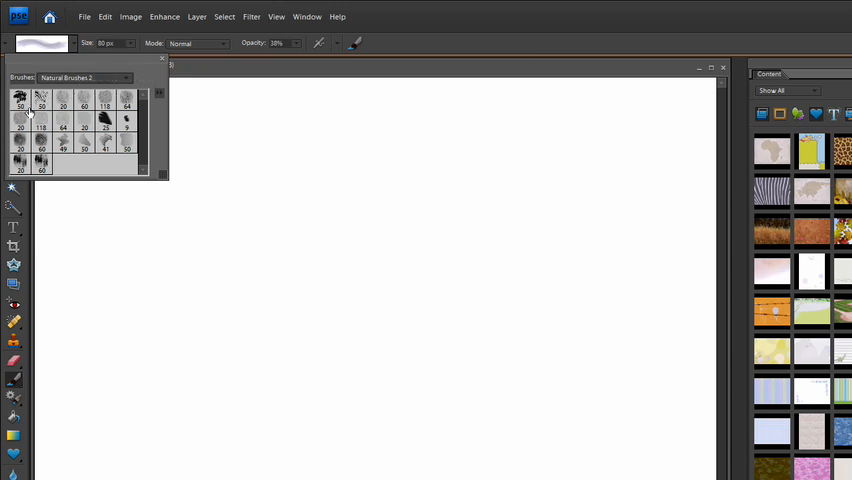
{"action": "mouse_move", "coordinate": [47, 101]}
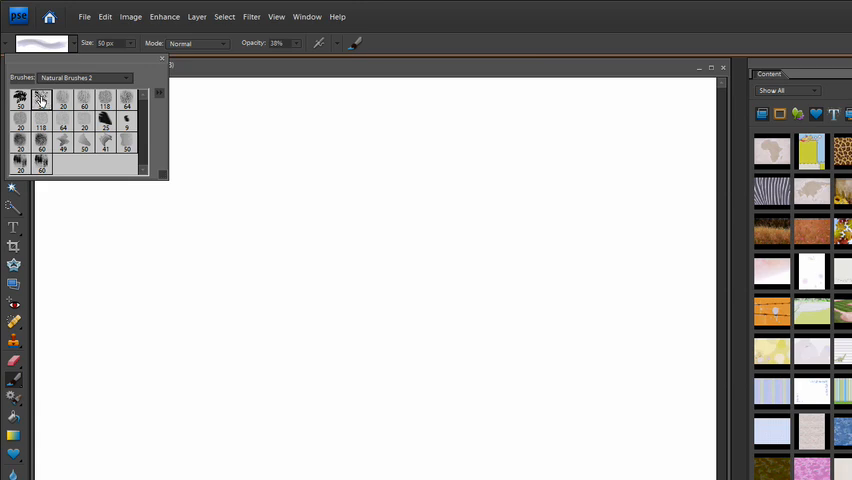
{"action": "left_click", "coordinate": [261, 162]}
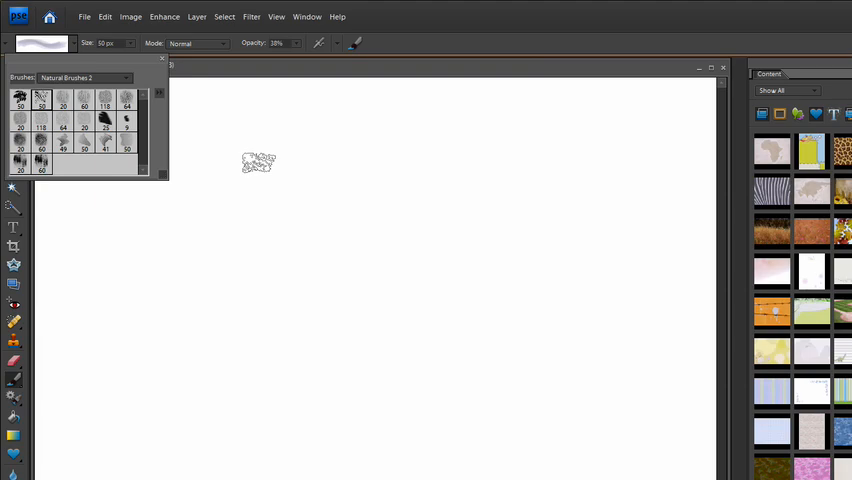
{"action": "left_click", "coordinate": [165, 63]}
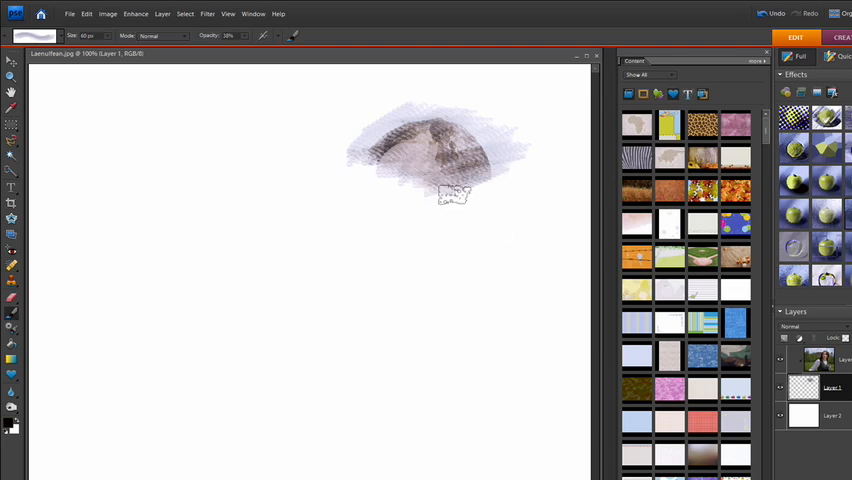
Step: Paint strokes revealing the head, hair, face, chin and shoulders
{"action": "left_click_drag", "start_coordinate": [455, 193], "coordinate": [300, 185]}
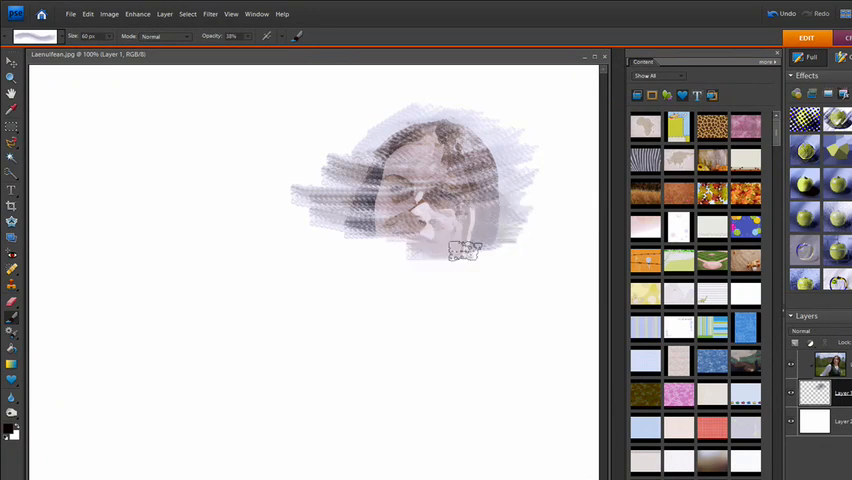
{"action": "left_click_drag", "start_coordinate": [465, 250], "coordinate": [490, 263]}
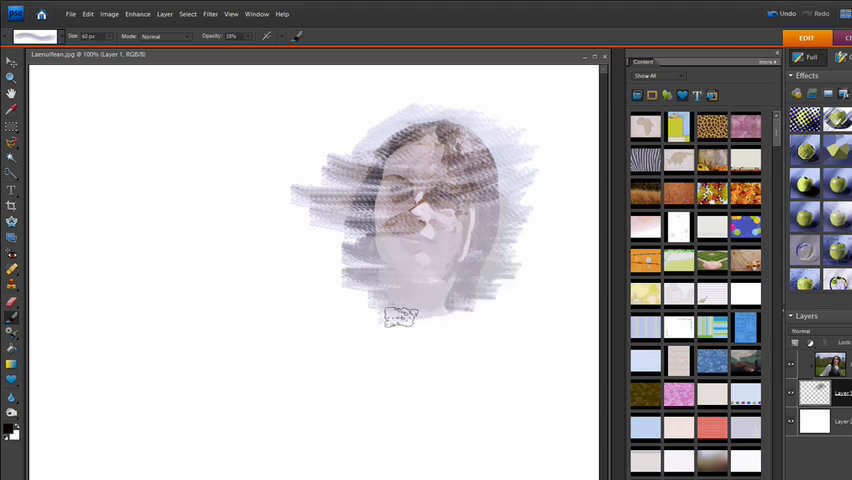
{"action": "left_click_drag", "start_coordinate": [400, 315], "coordinate": [380, 295]}
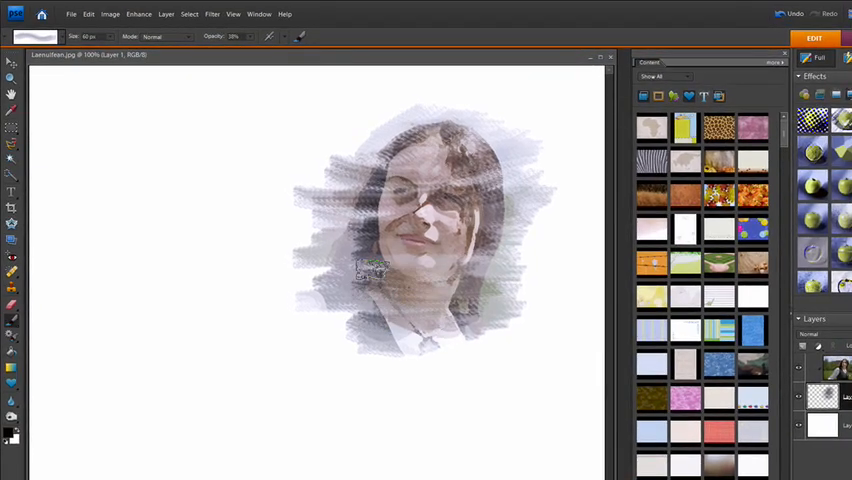
{"action": "left_click_drag", "start_coordinate": [370, 270], "coordinate": [385, 275]}
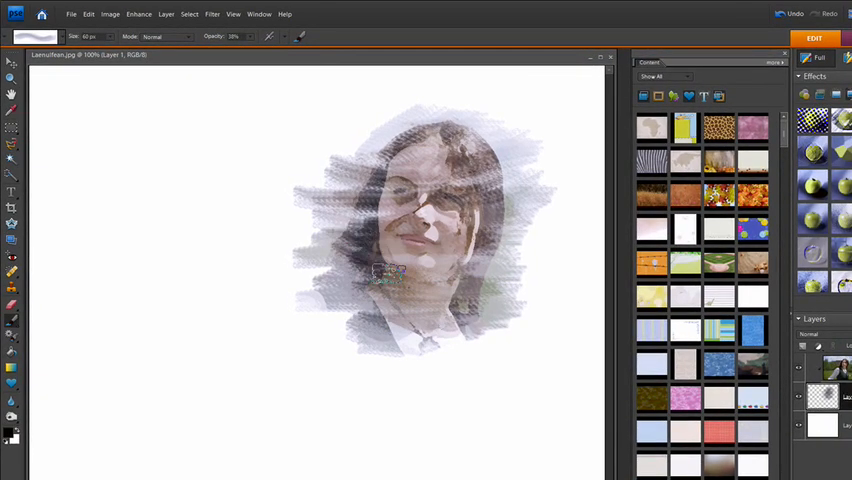